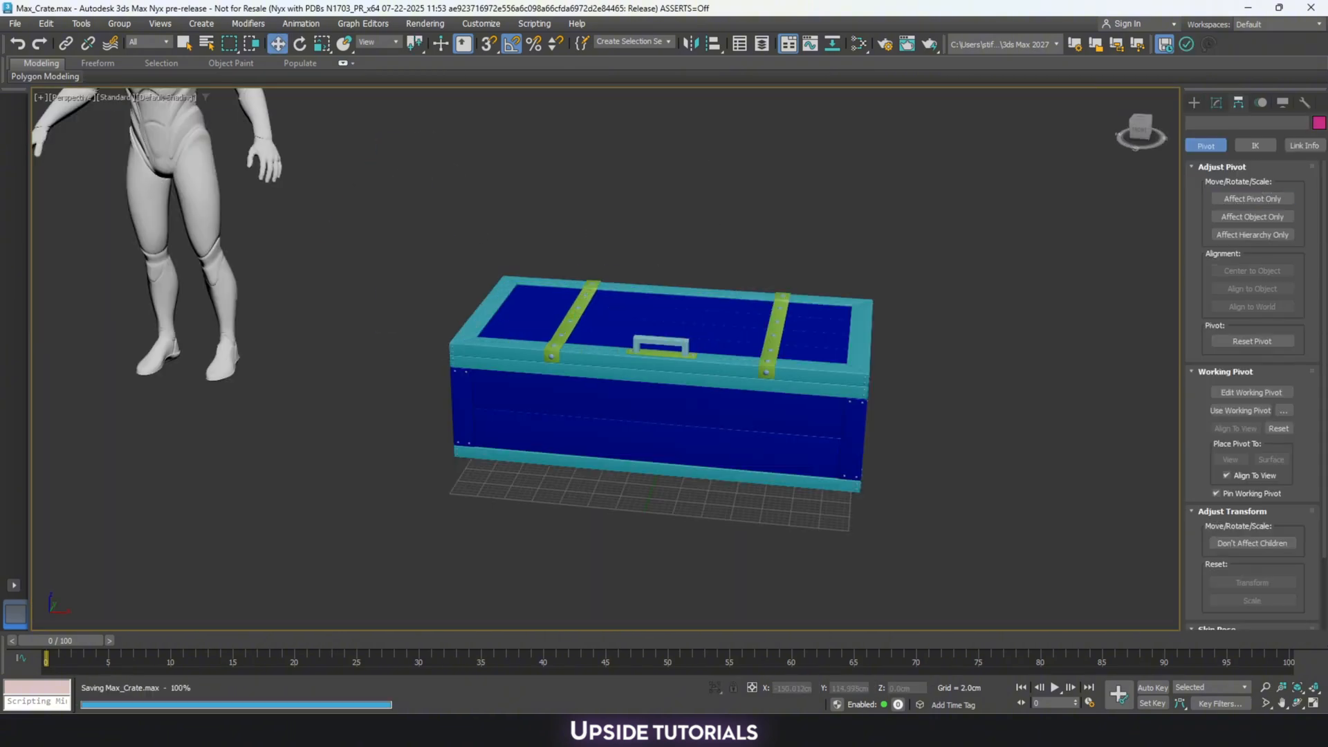
Step: Save the two-part crate scene as Max_Crate.max
{"action": "left_click", "coordinate": [1219, 579]}
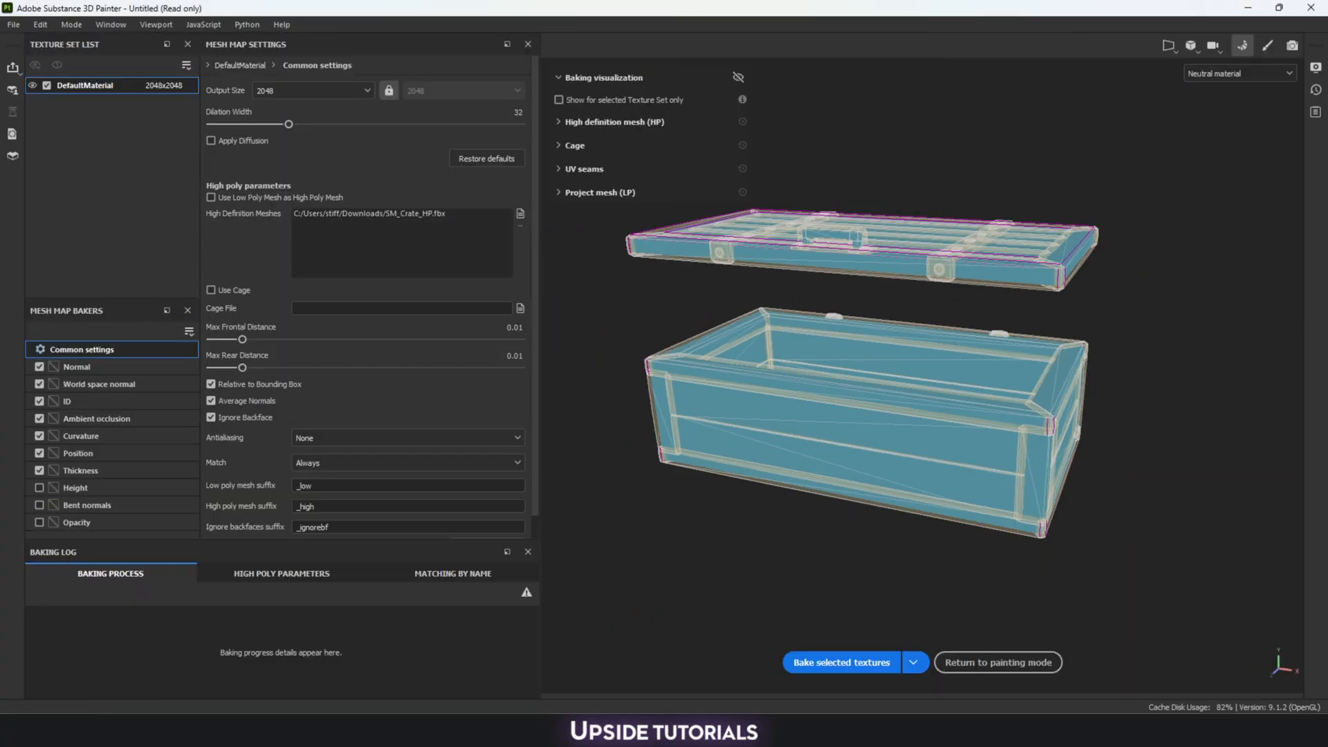
Step: Bake the crate's mesh maps using SM_Crate_HP.fbx as the high-poly mesh
{"action": "left_click", "coordinate": [998, 663]}
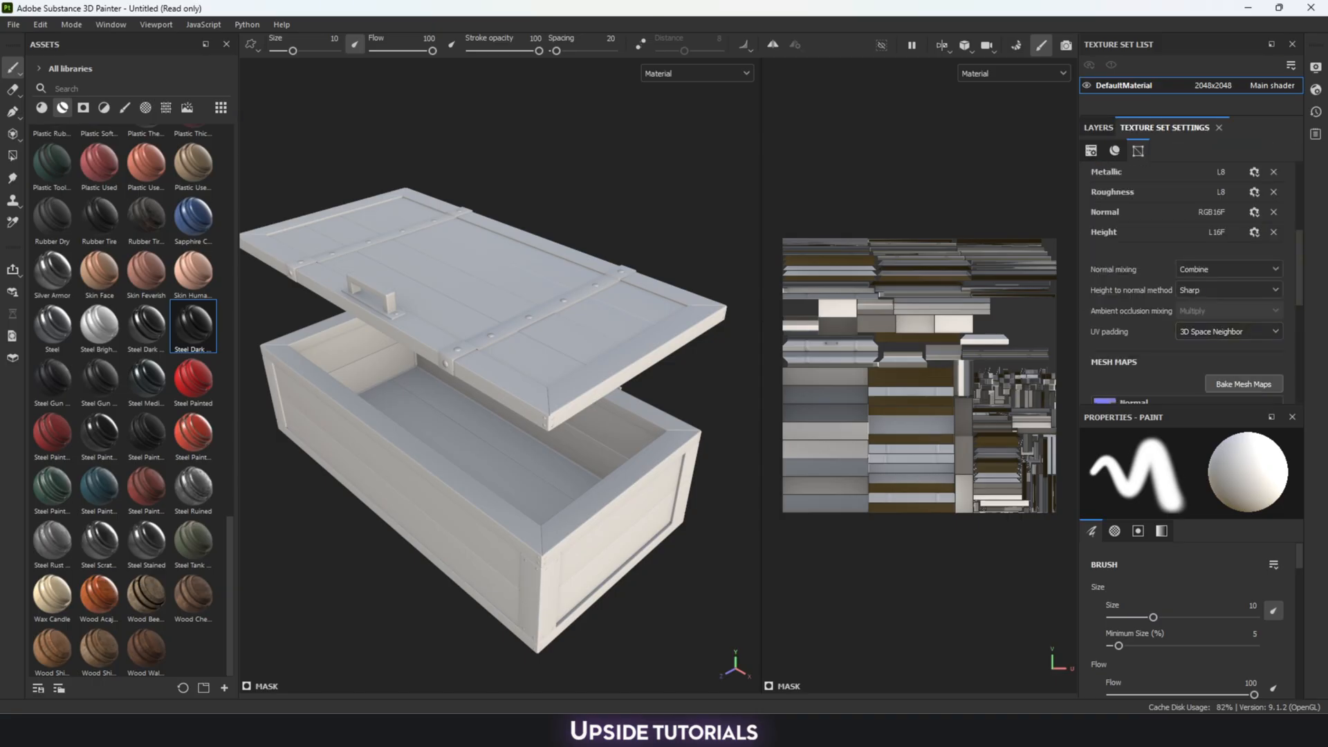
{"action": "left_click", "coordinate": [1244, 384]}
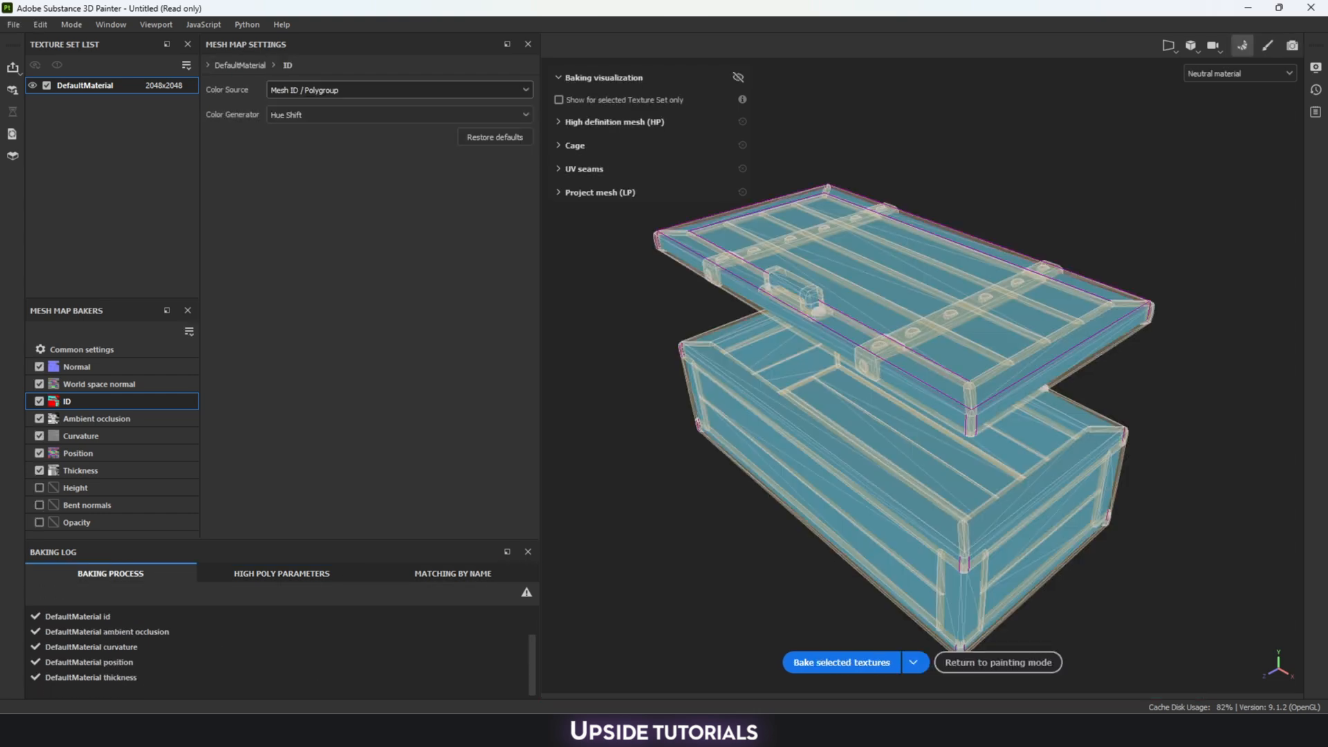
{"action": "left_click", "coordinate": [997, 663]}
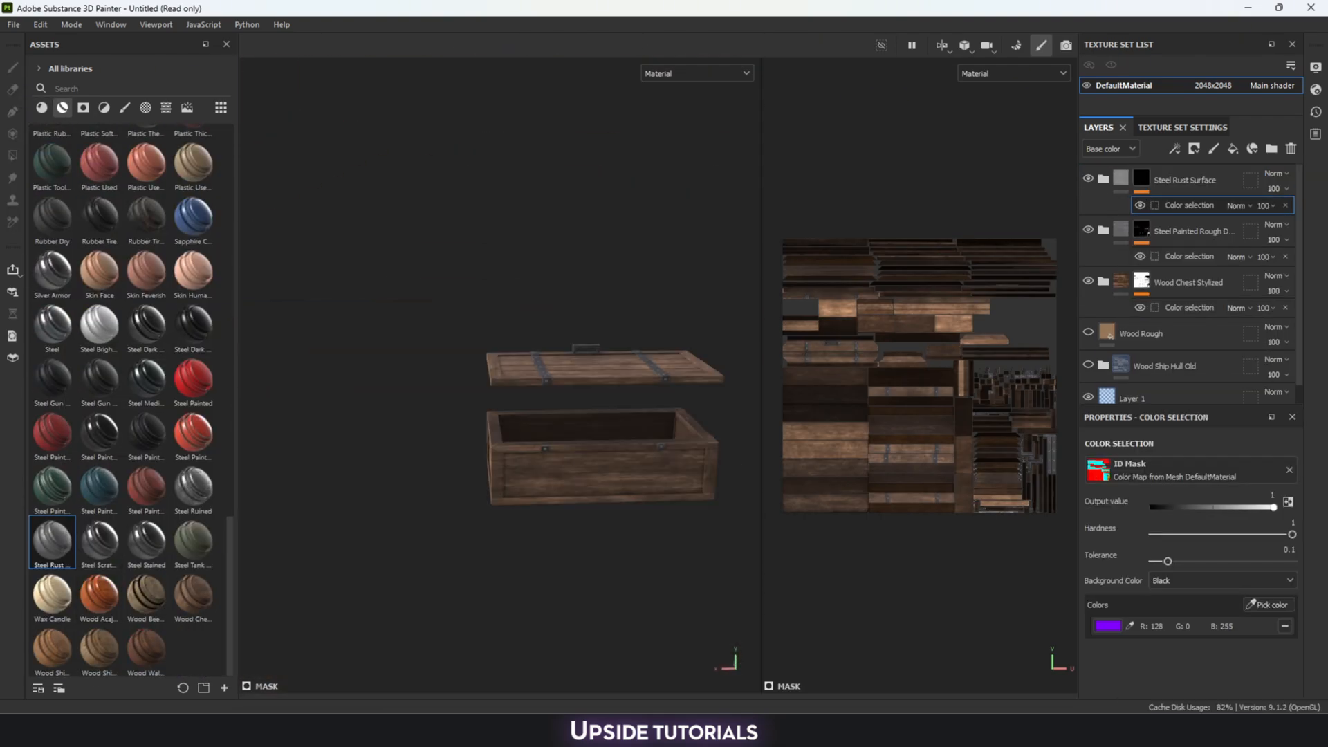
Step: Add a Multiply fill layer with a paint mask for dirt inside the crate
{"action": "left_click", "coordinate": [1275, 173]}
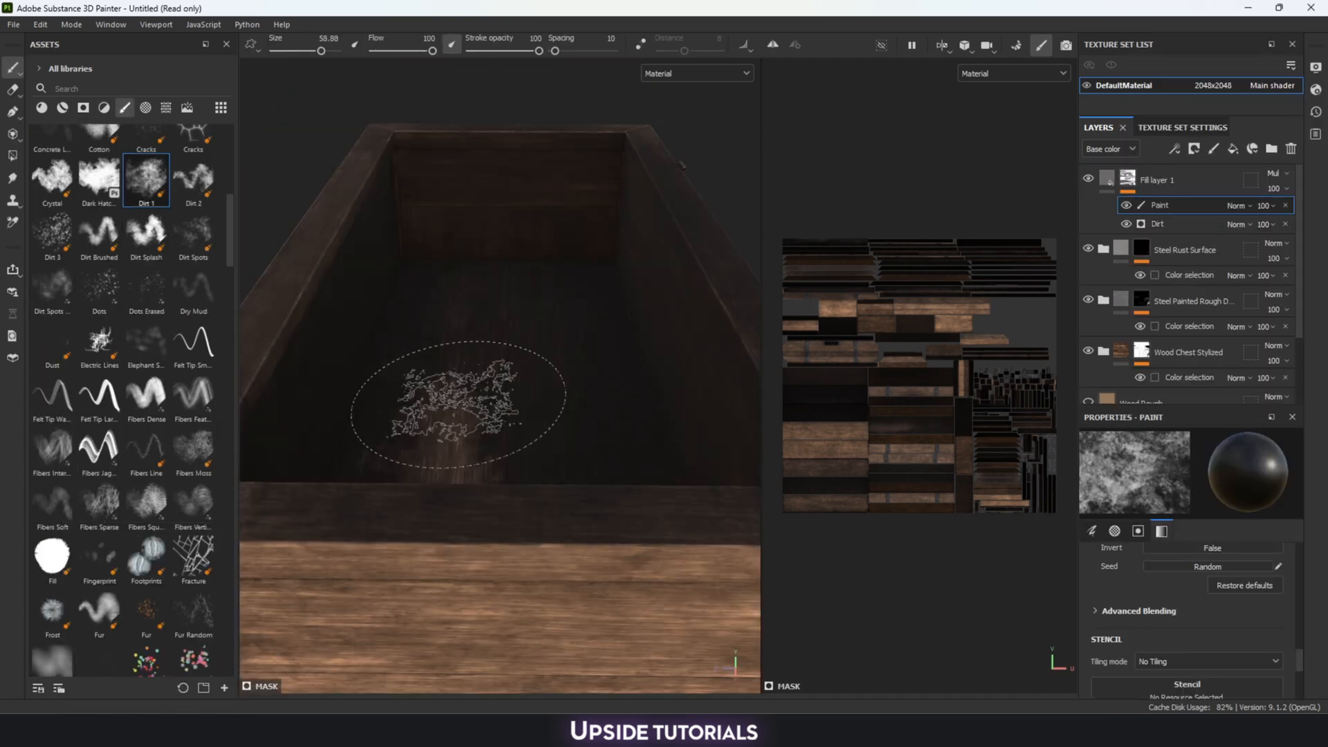
{"action": "left_click", "coordinate": [52, 504]}
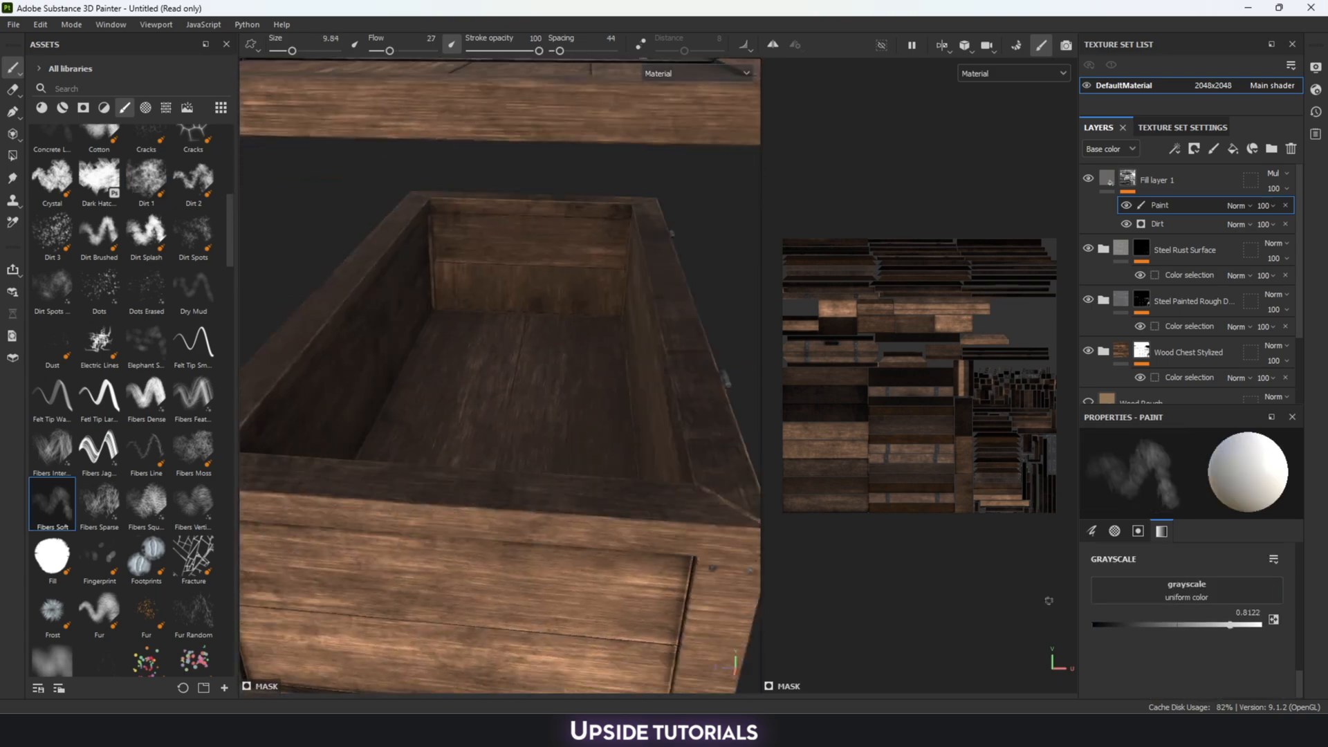
{"action": "left_click", "coordinate": [99, 500]}
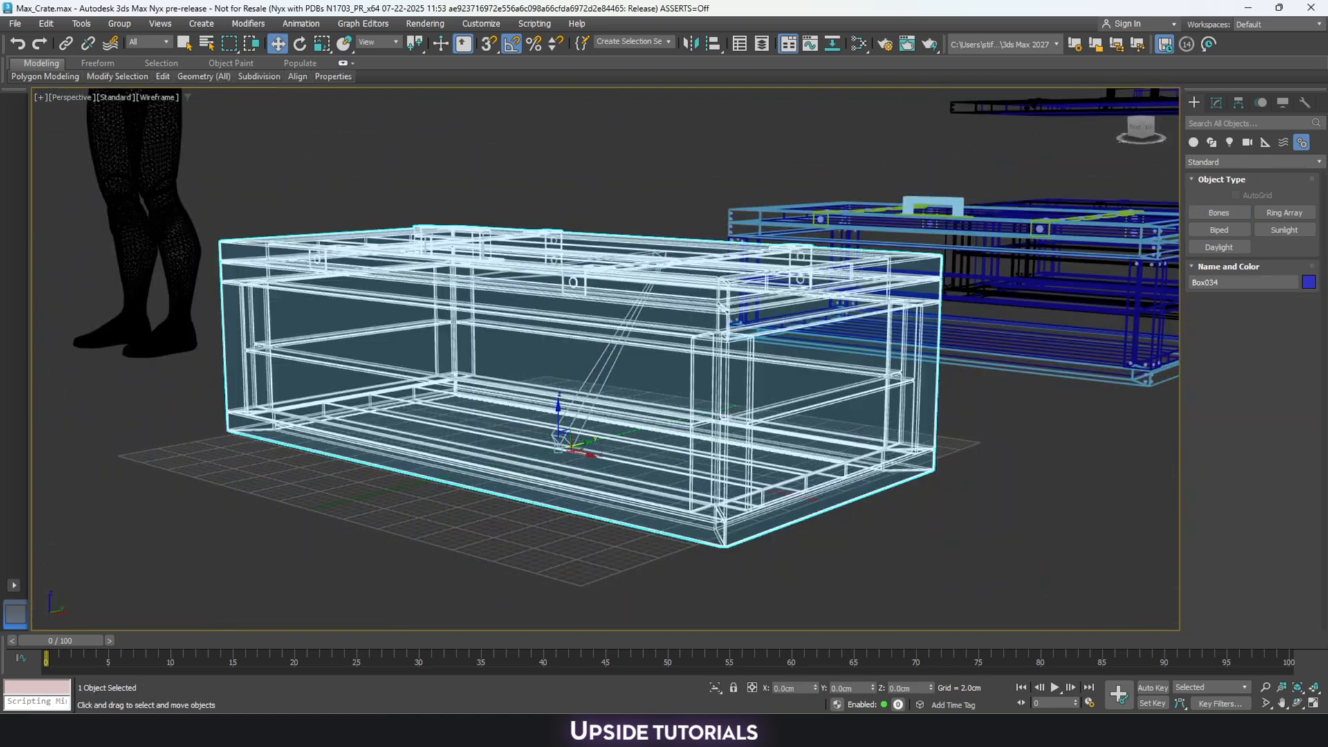
Step: Add a Skin modifier to the crate mesh and assign Bone001 and Bone002
{"action": "left_click", "coordinate": [1216, 103]}
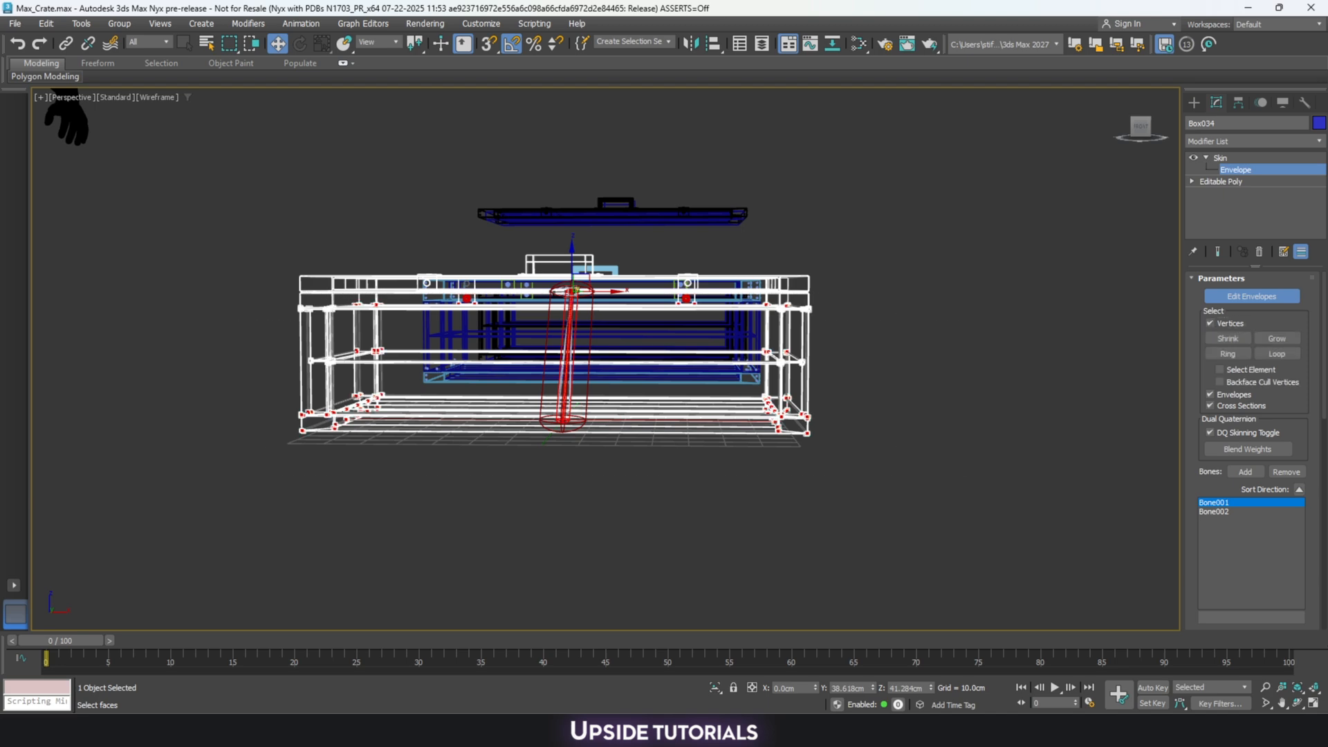
{"action": "left_click", "coordinate": [1252, 295]}
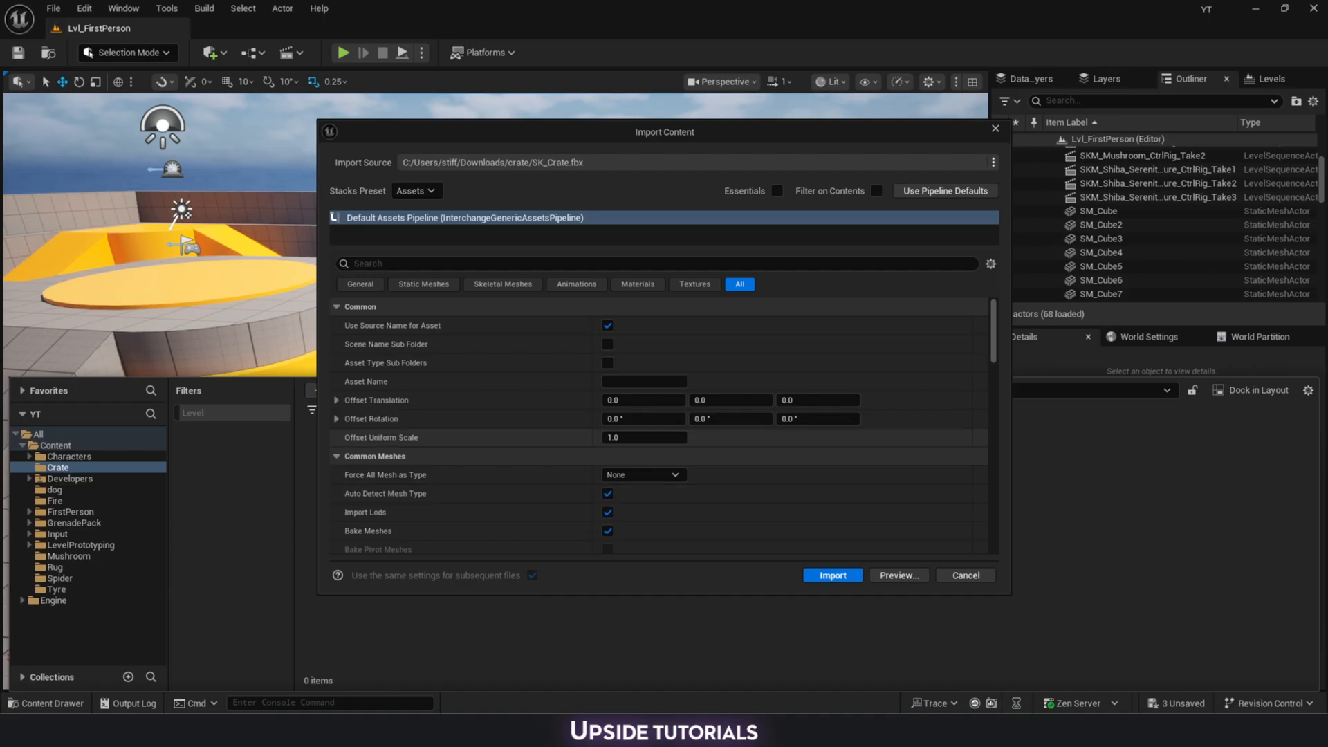
{"action": "scroll", "scroll_direction": "down", "scroll_amount": 3}
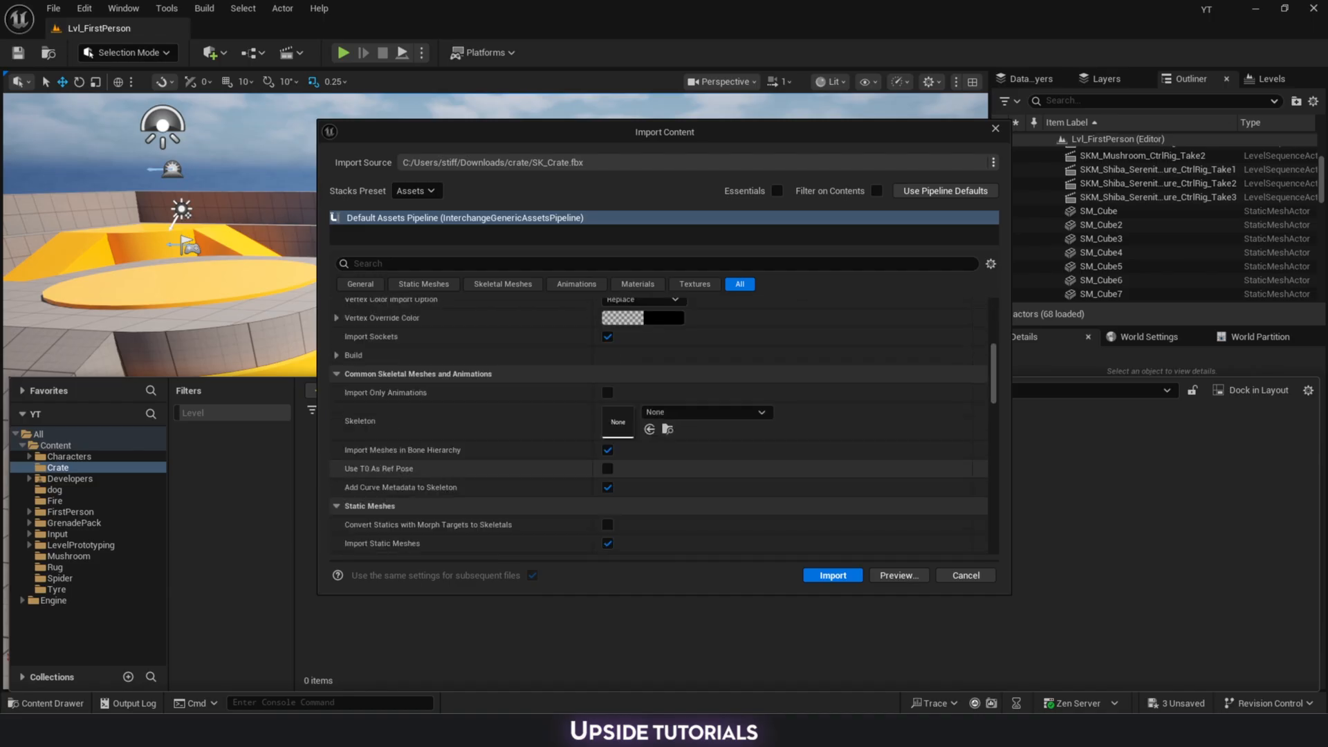
{"action": "scroll", "scroll_direction": "down", "scroll_amount": 3}
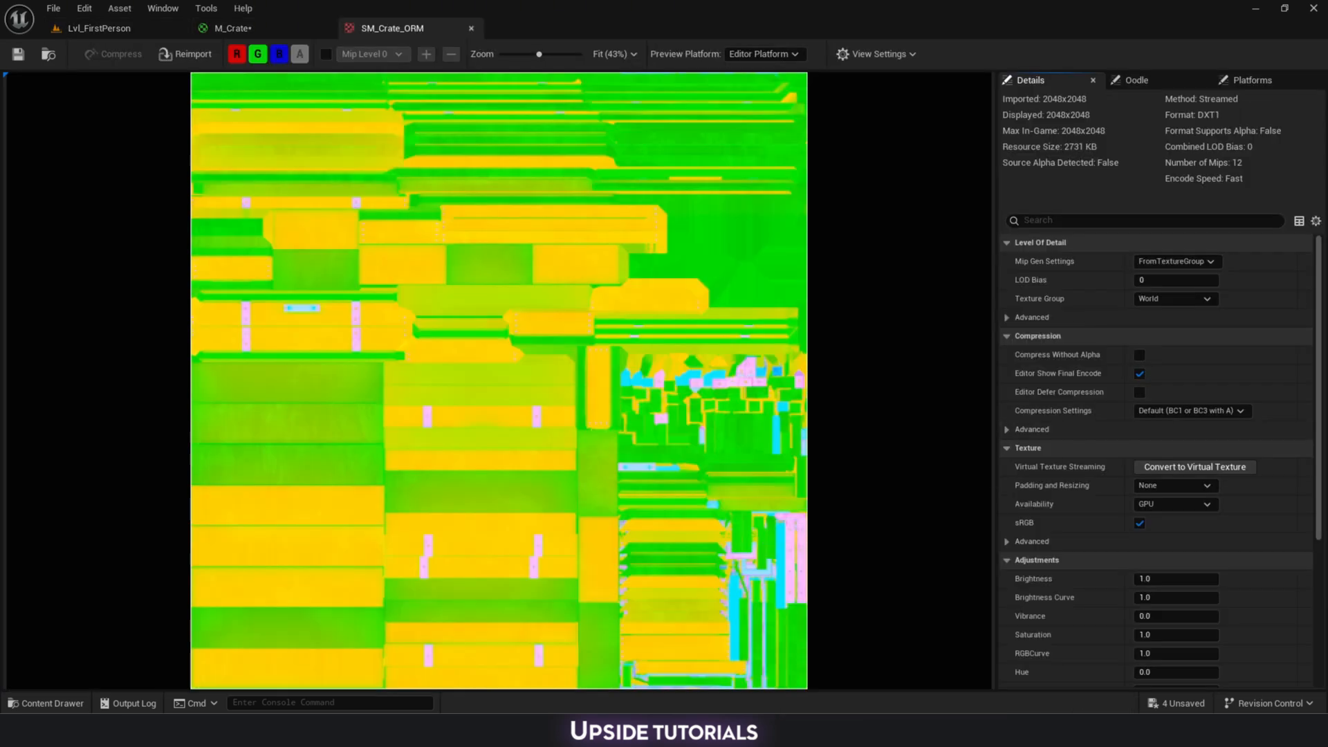
Step: Set SM_Crate_ORM compression settings to Masks (no sRGB)
{"action": "left_click", "coordinate": [1189, 411]}
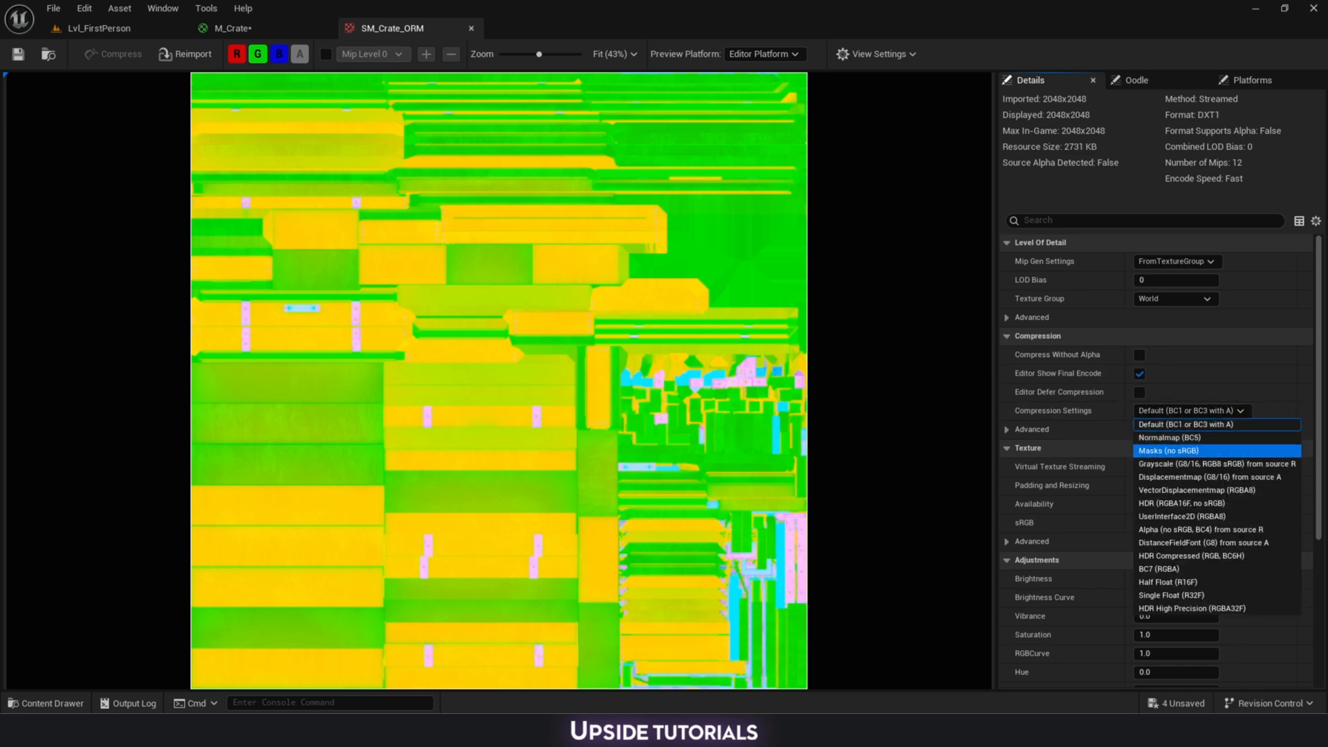
{"action": "left_click", "coordinate": [1170, 450]}
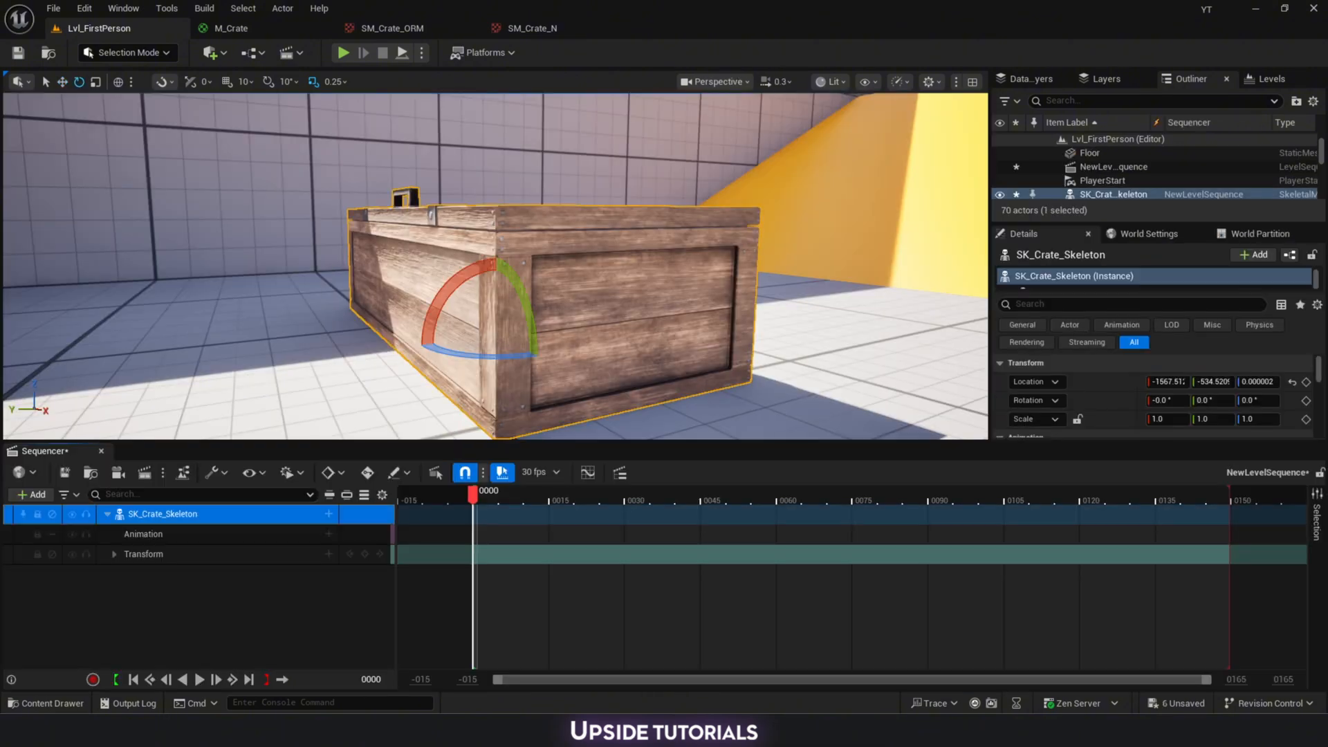
Step: Show the Control Rig track options for SK_Crate_Skeleton in the Sequencer
{"action": "left_click", "coordinate": [328, 514]}
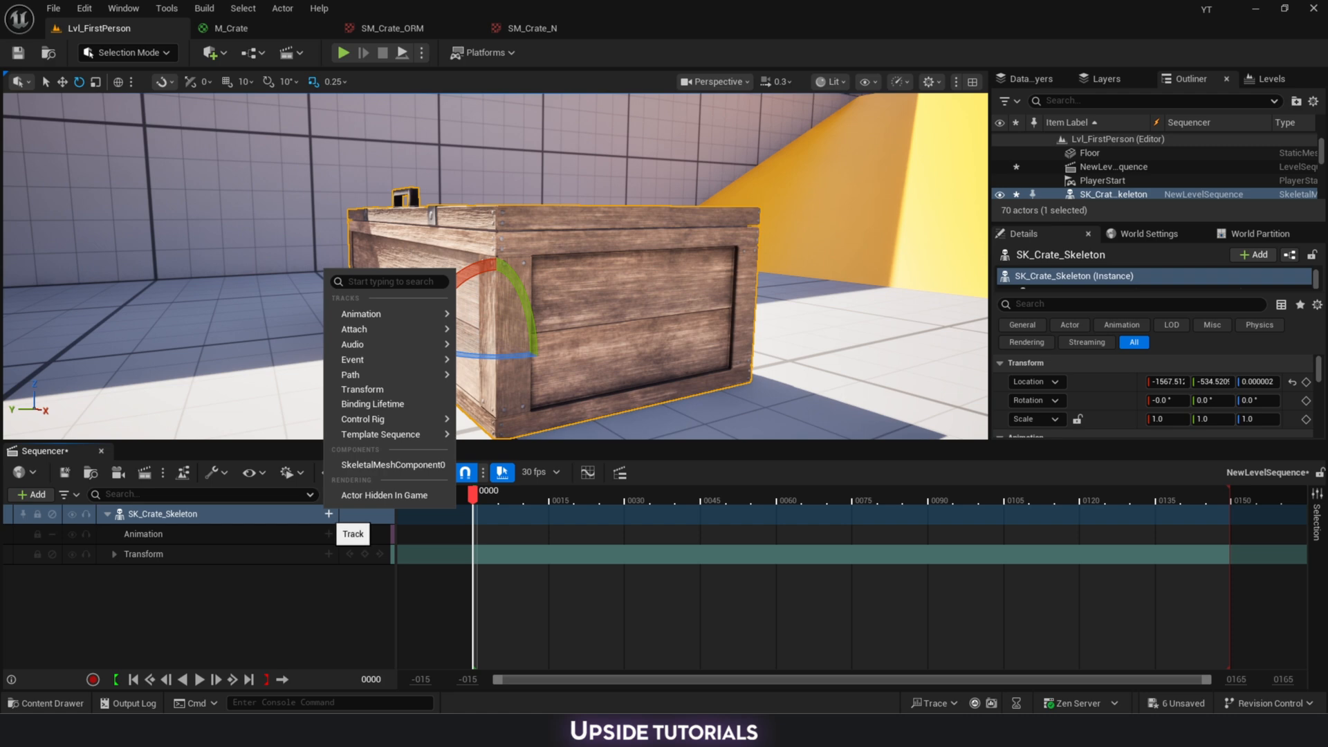
{"action": "left_click", "coordinate": [362, 418]}
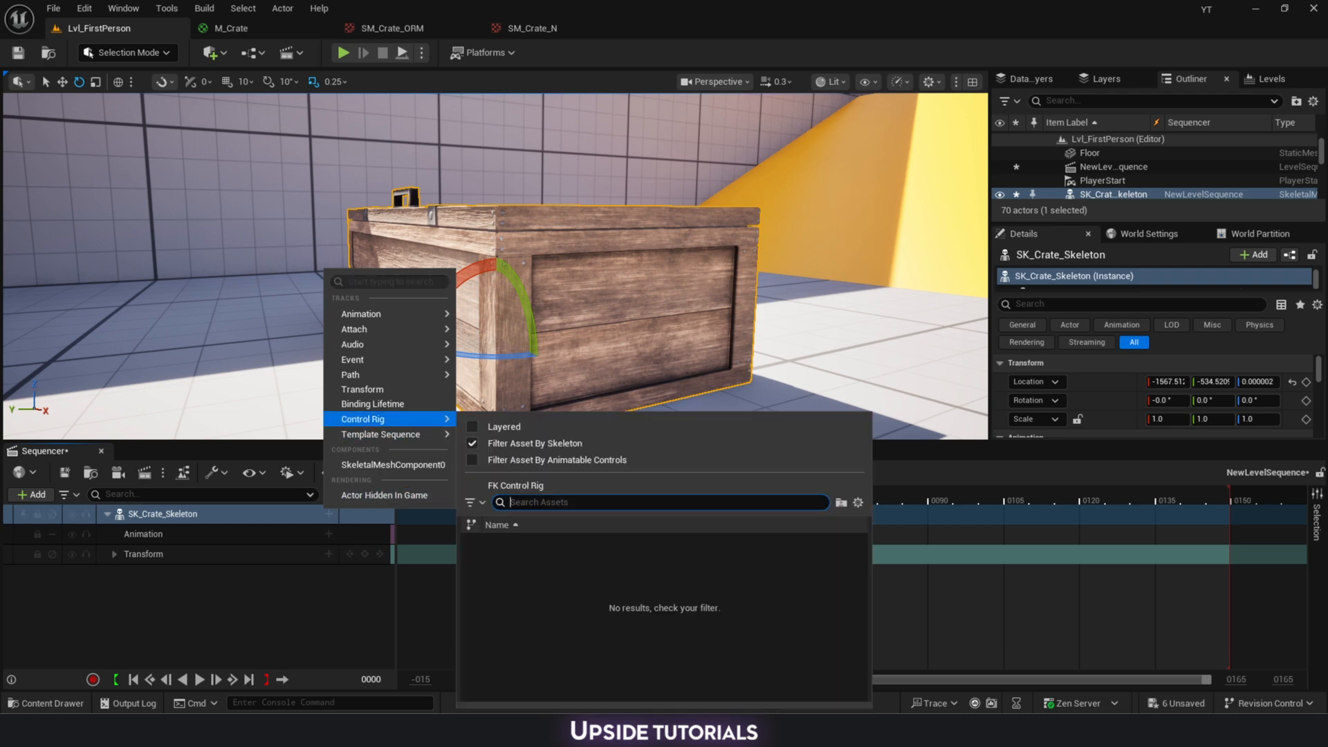